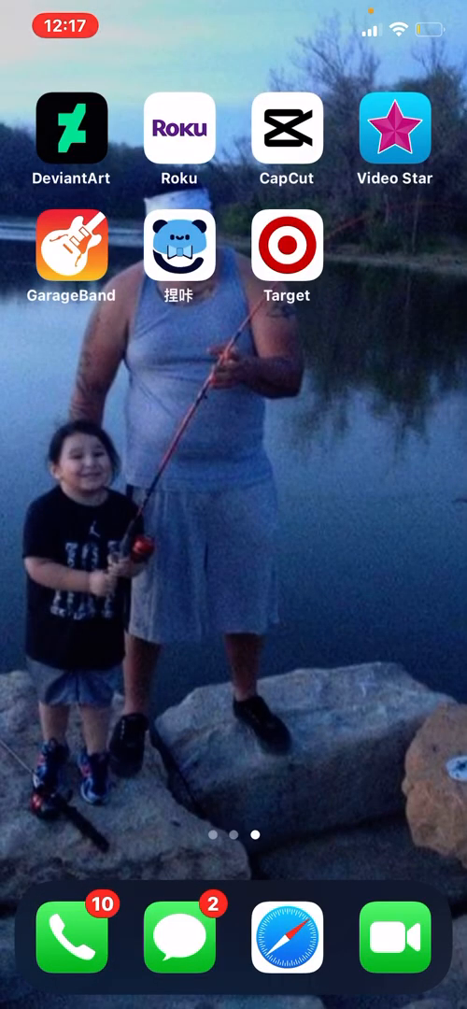
Search Google in Safari for 'splatoon brushes for procreate' and scroll to the Twitter results
click(287, 965)
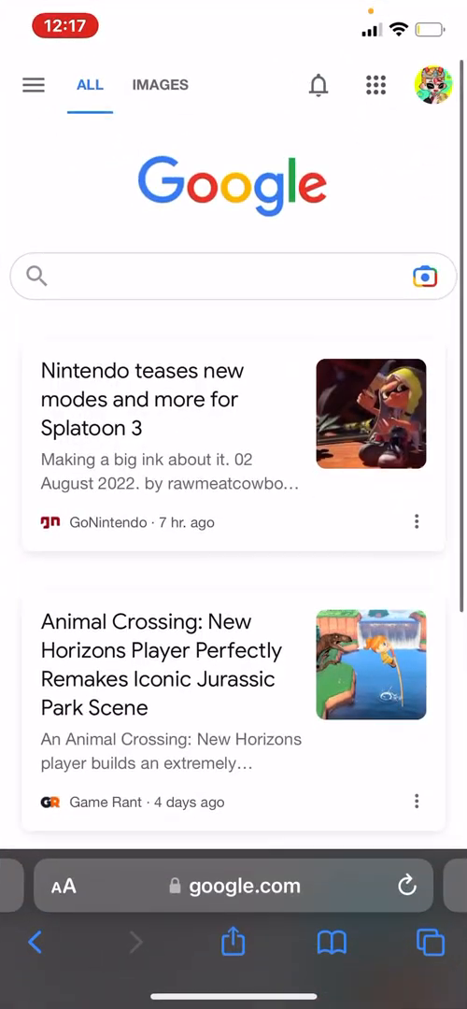
click(231, 886)
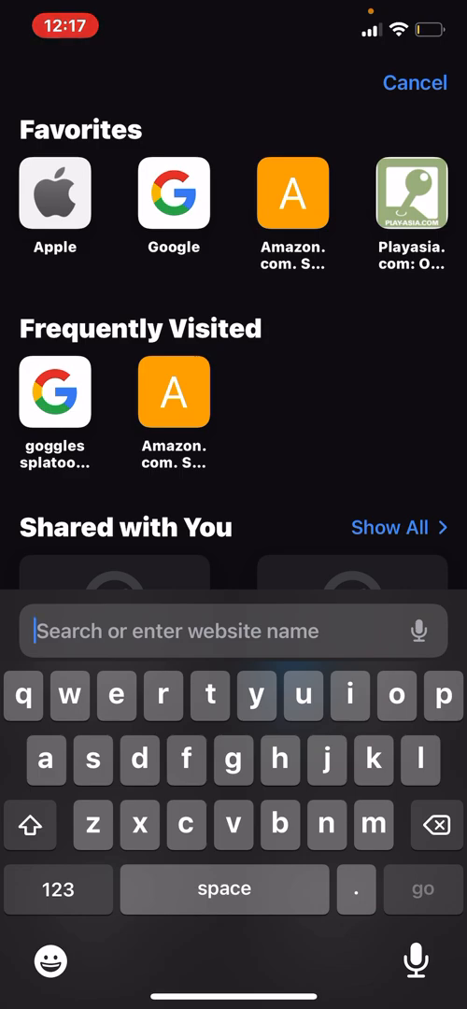
text(splatoon)
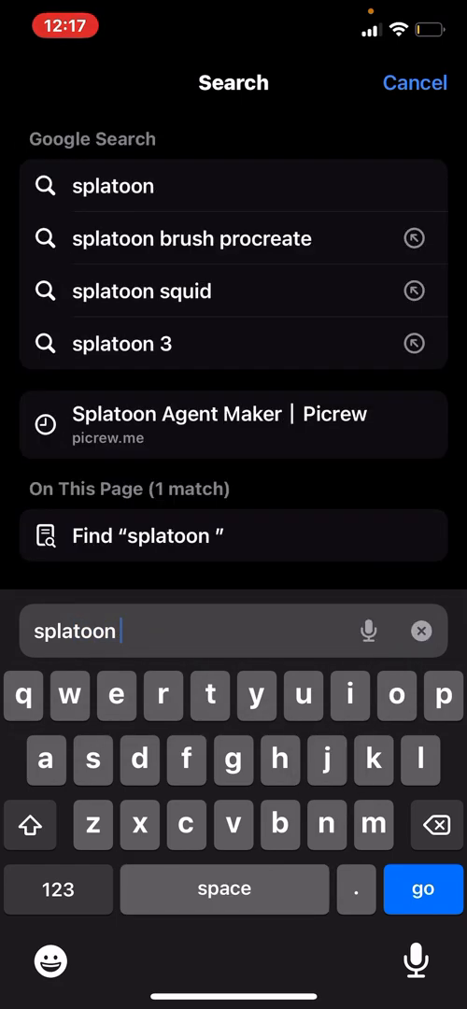
text(brushes)
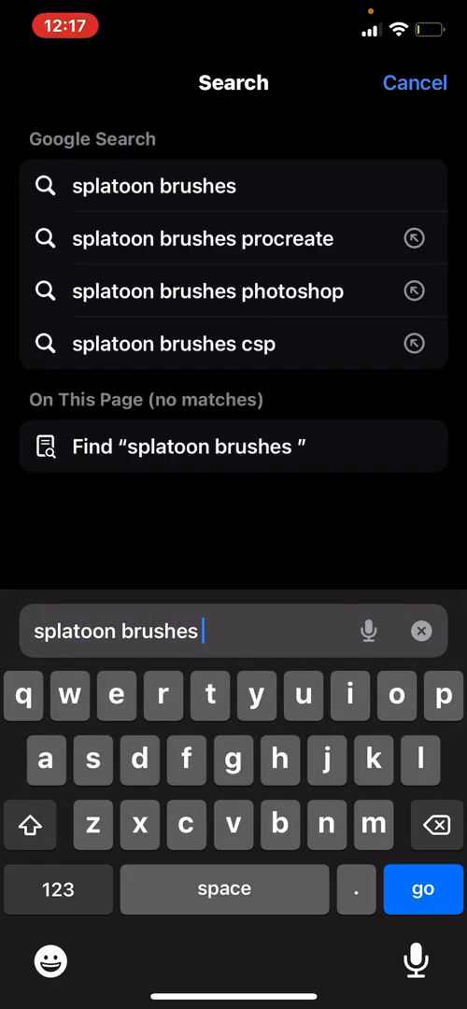
text(for procreat)
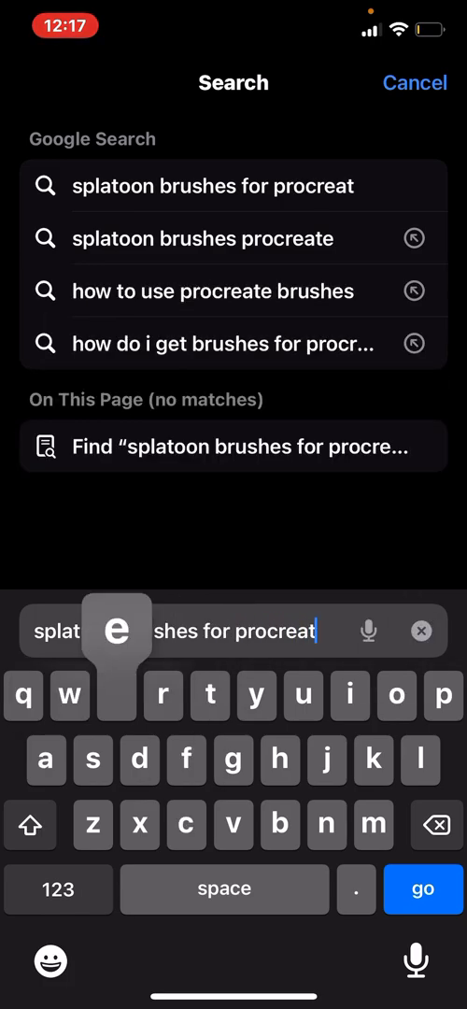
text(e)
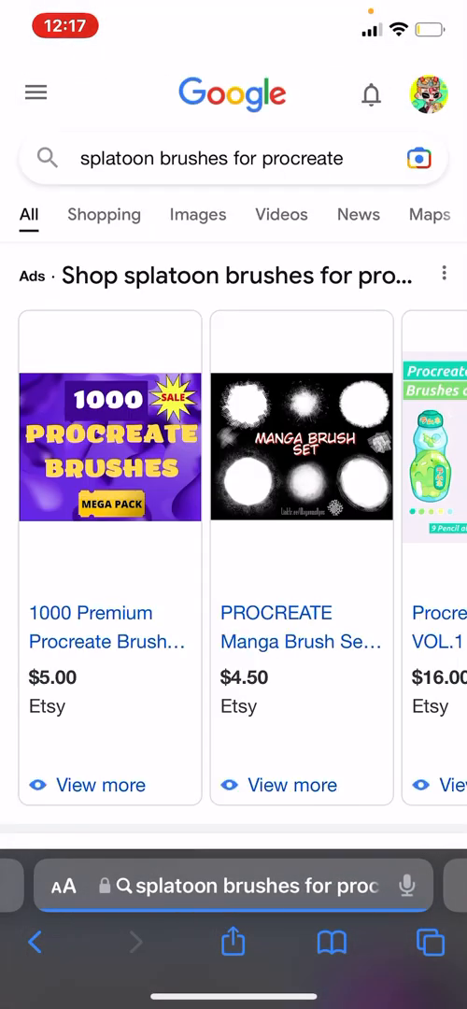
scroll(down, 3)
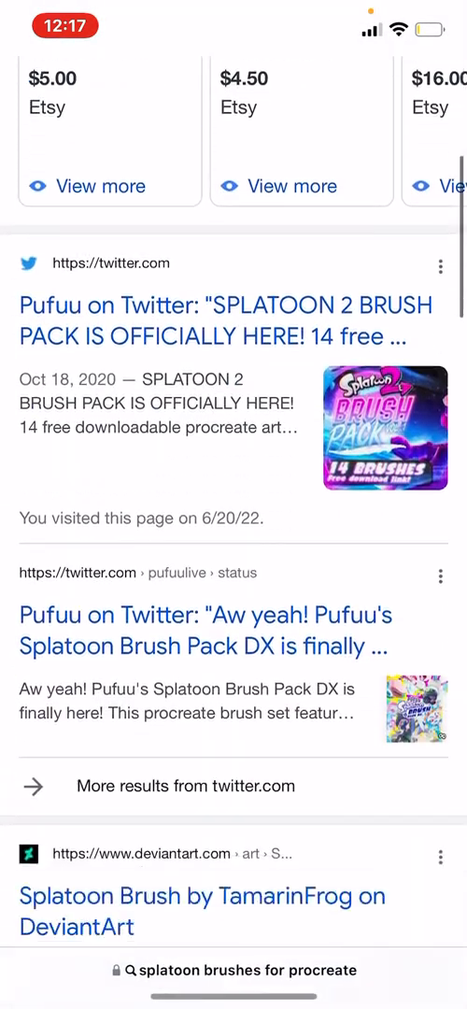
From the Pufuu Splatoon 2 brush pack tweet, follow the Google Drive download link
click(228, 321)
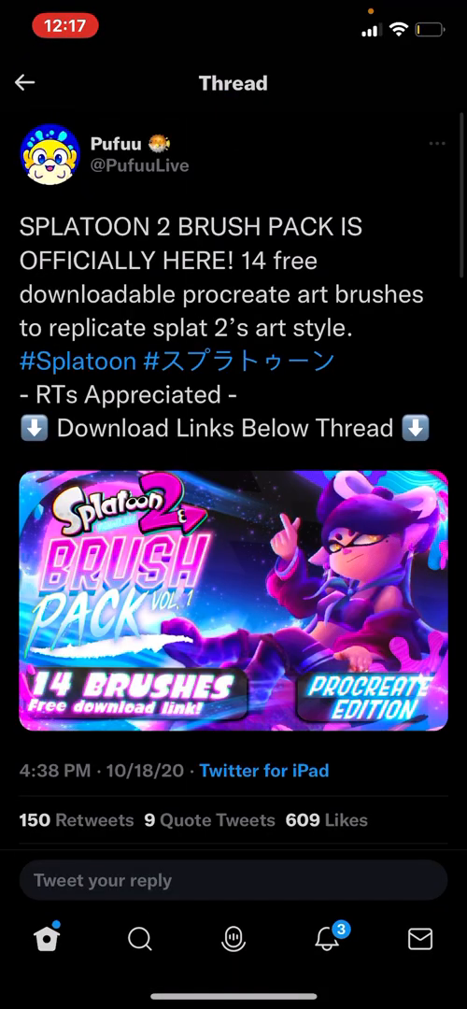
scroll(down, 3)
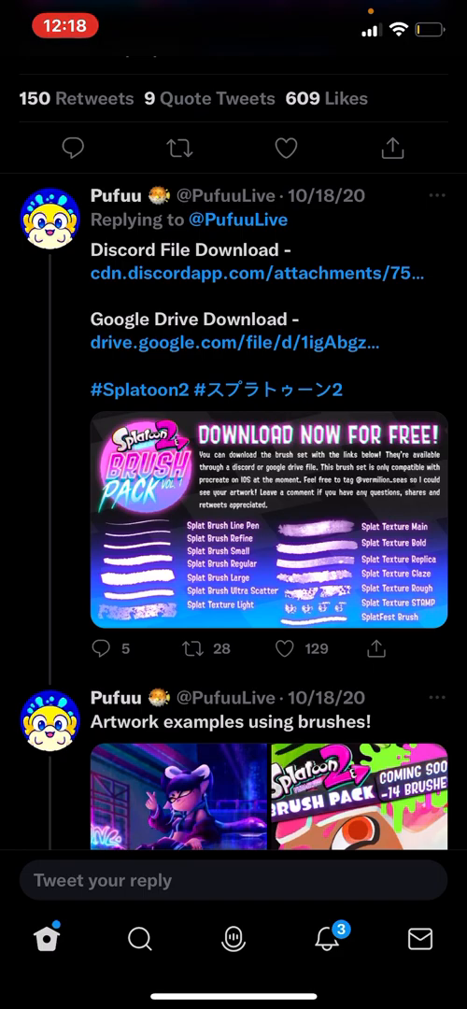
click(233, 342)
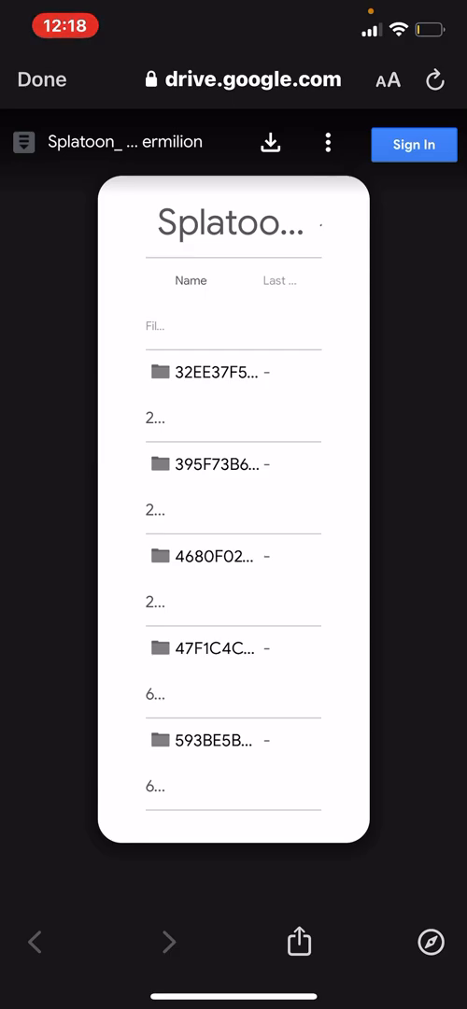
View the installed Splatoon Style set with the Vermilion brushes in Procreate's brush library
click(269, 142)
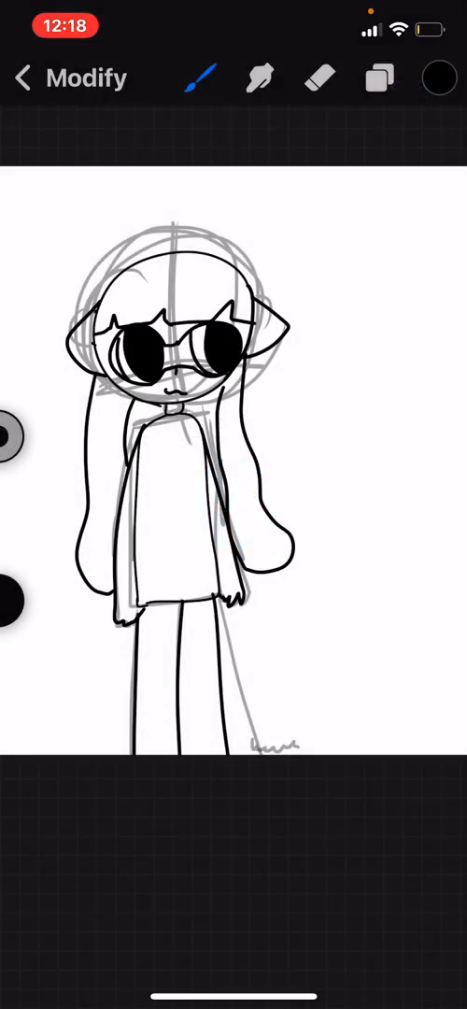
click(199, 78)
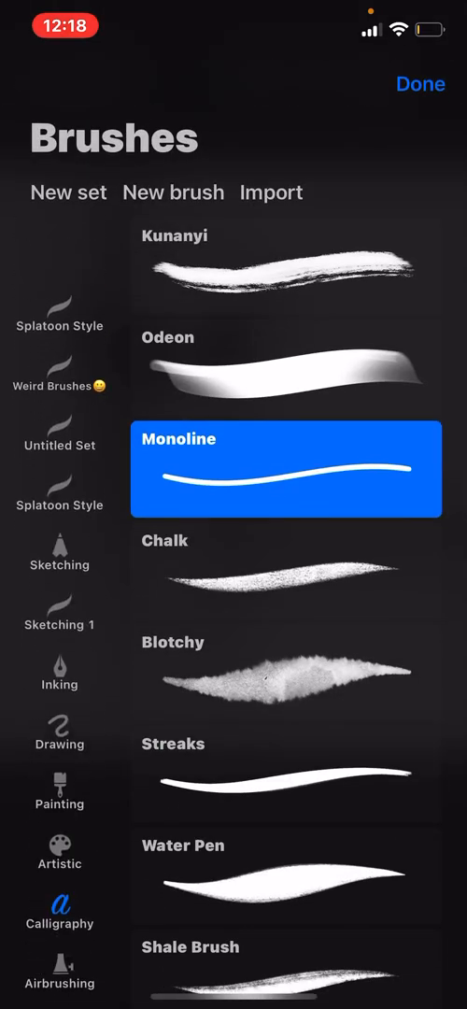
click(60, 426)
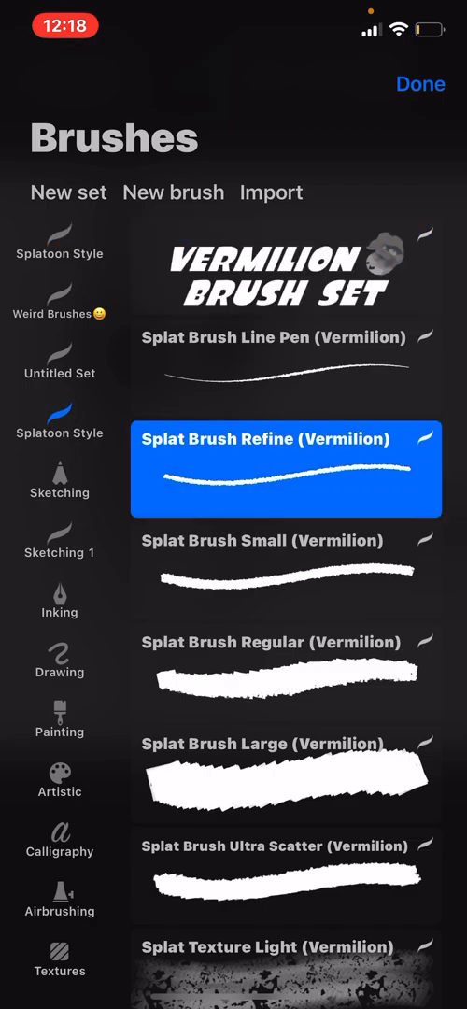
click(421, 84)
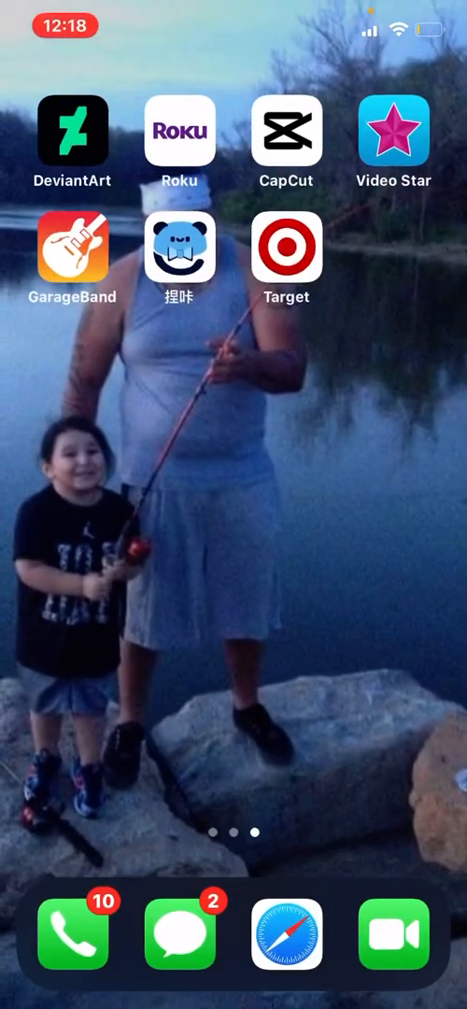
Search Google in Safari for 'splatoon brushes for ibis paint'
click(288, 944)
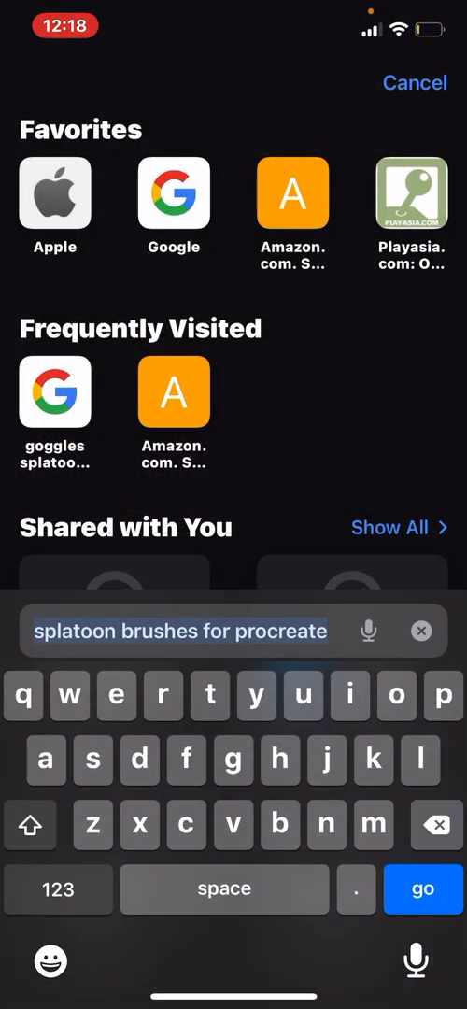
click(422, 632)
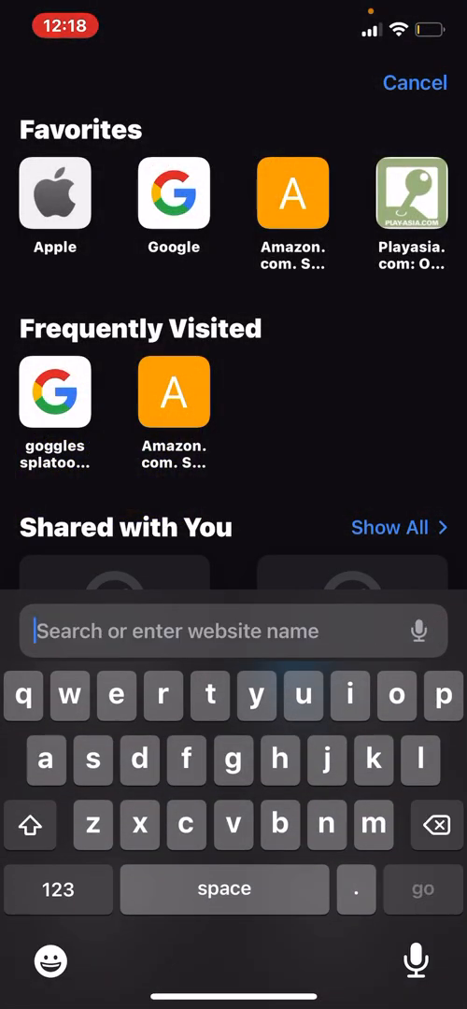
text(splatoon brushes for ibis p)
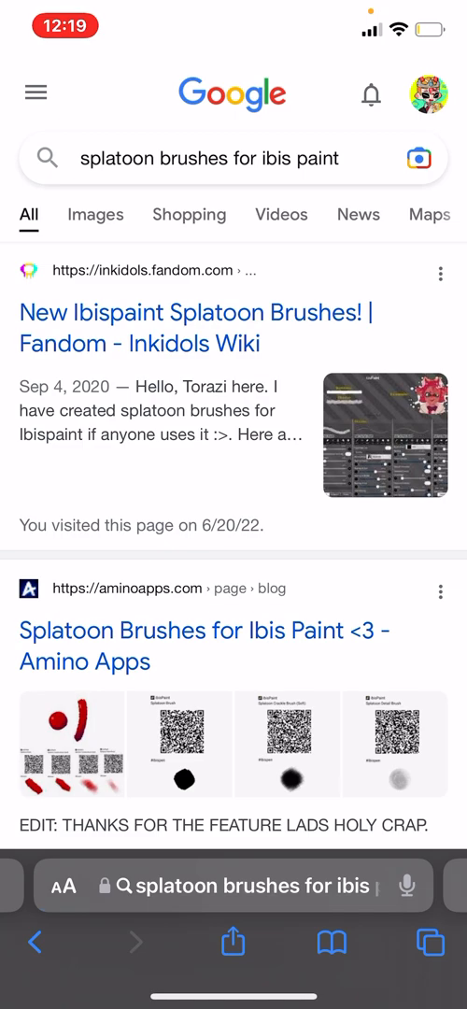
Screenshot the Inkidols Wiki comment containing the two ibisPaint QR codes
click(187, 329)
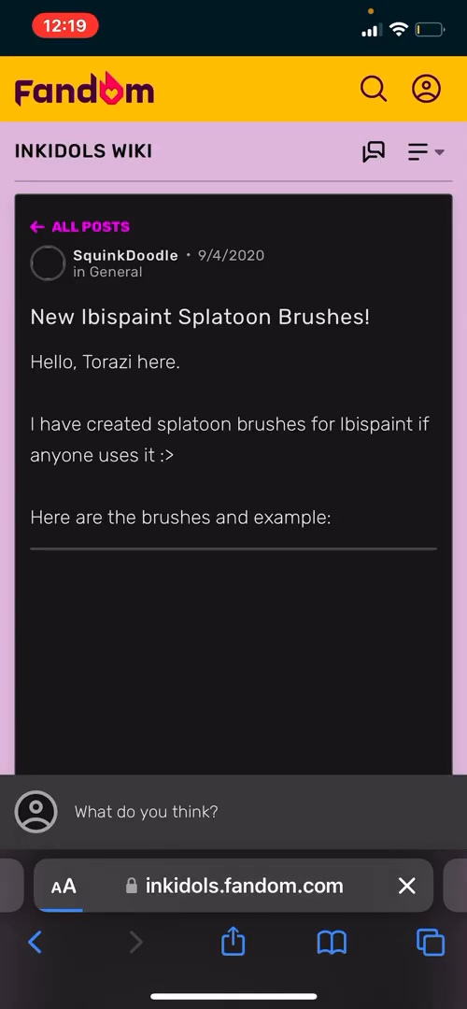
scroll(down, 3)
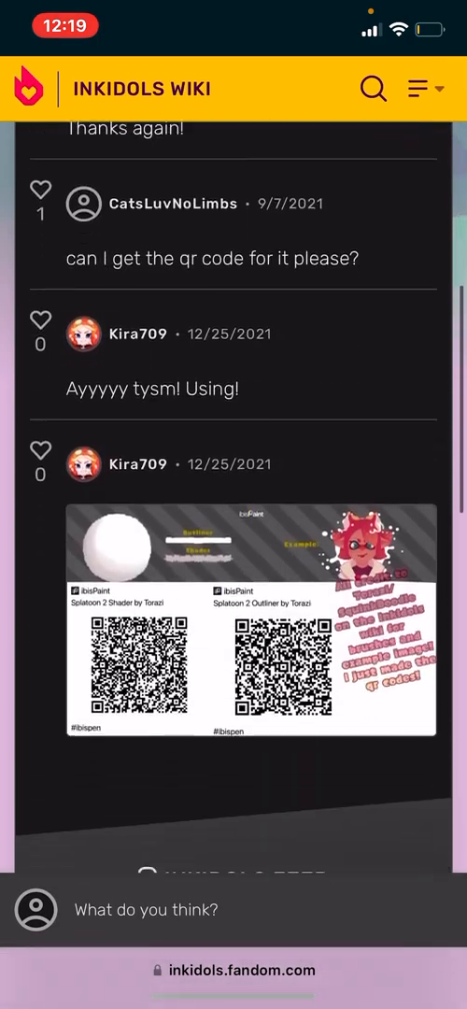
click(250, 654)
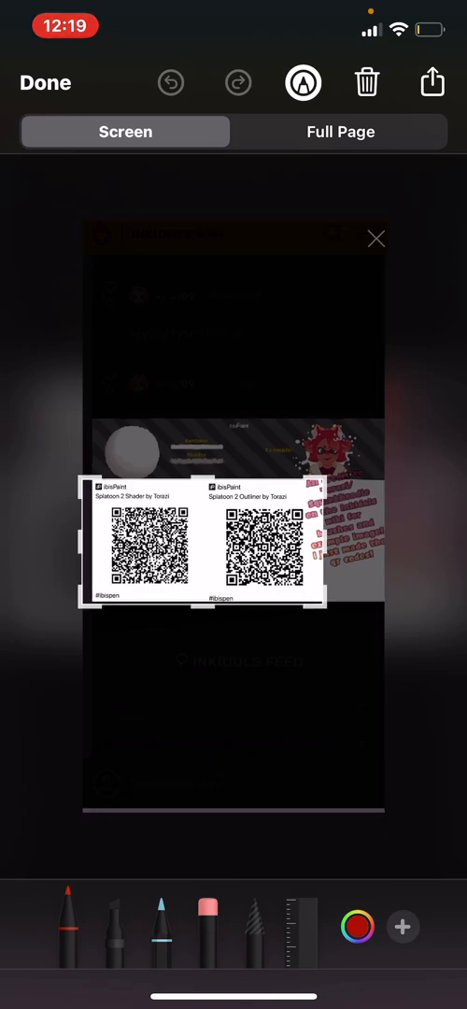
Save the screenshot to Photos and crop it to the Splatoon 2 Outliner by Torazi QR code
click(172, 82)
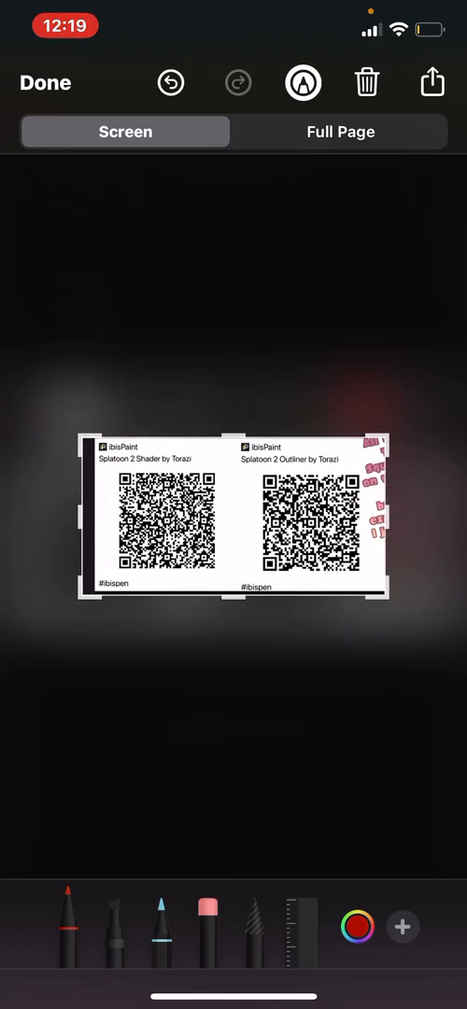
click(432, 82)
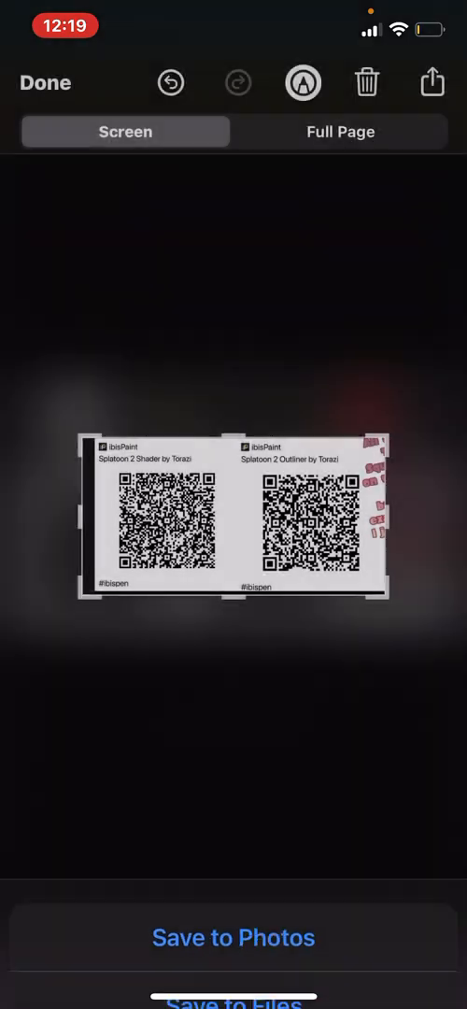
click(45, 82)
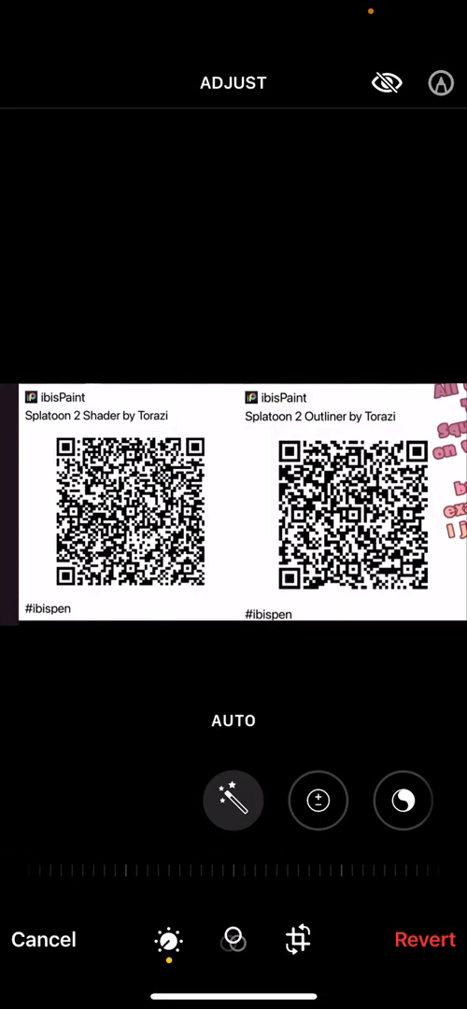
click(298, 940)
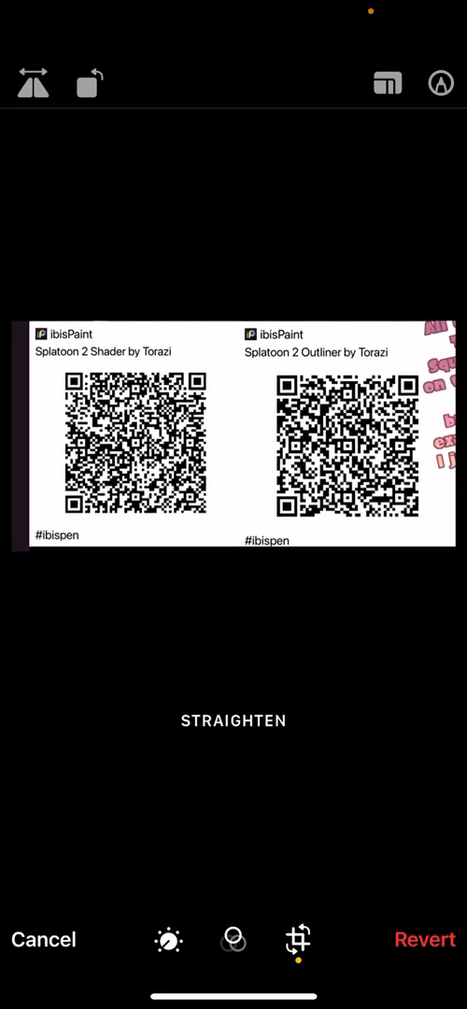
click(297, 939)
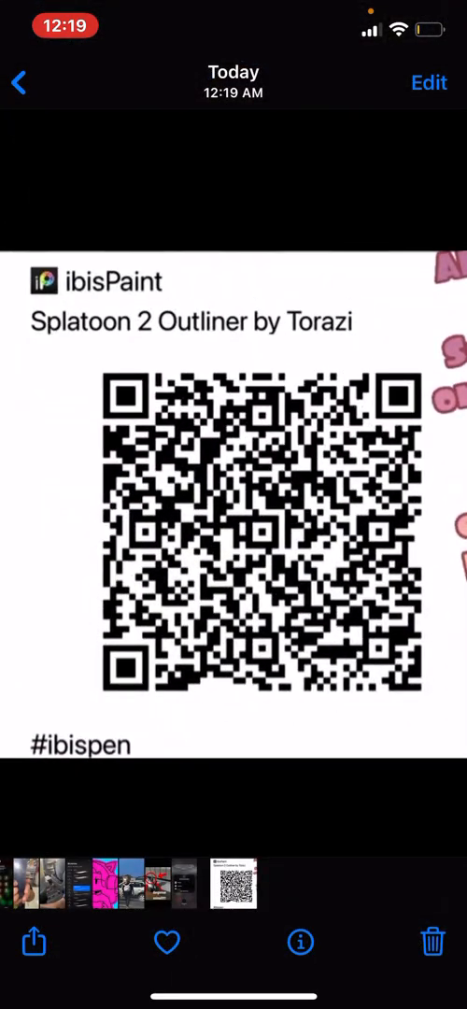
Save a second screenshot of the Inkidols QR comment to the photo library
click(17, 82)
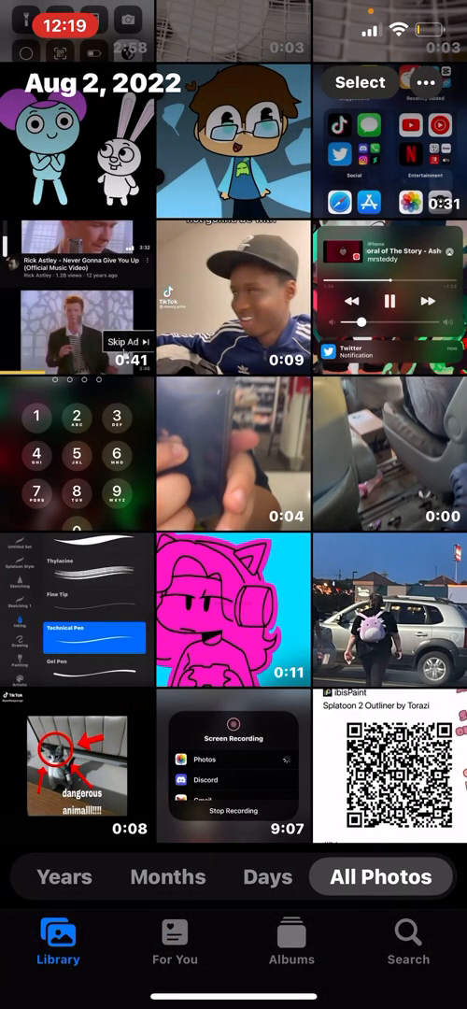
scroll(down, 3)
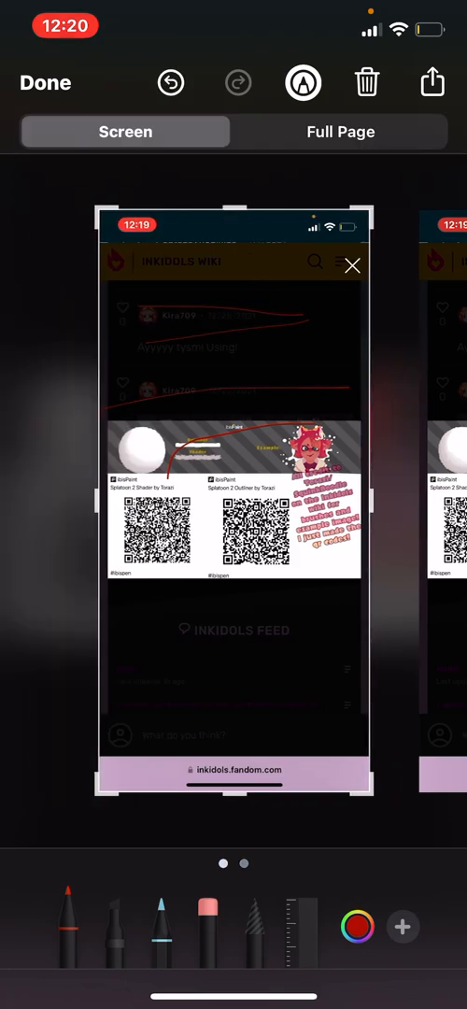
click(431, 82)
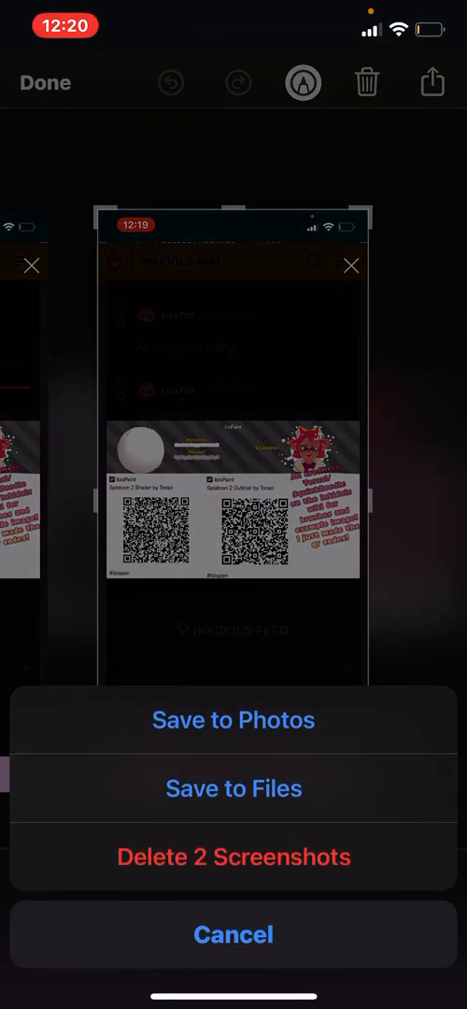
click(234, 934)
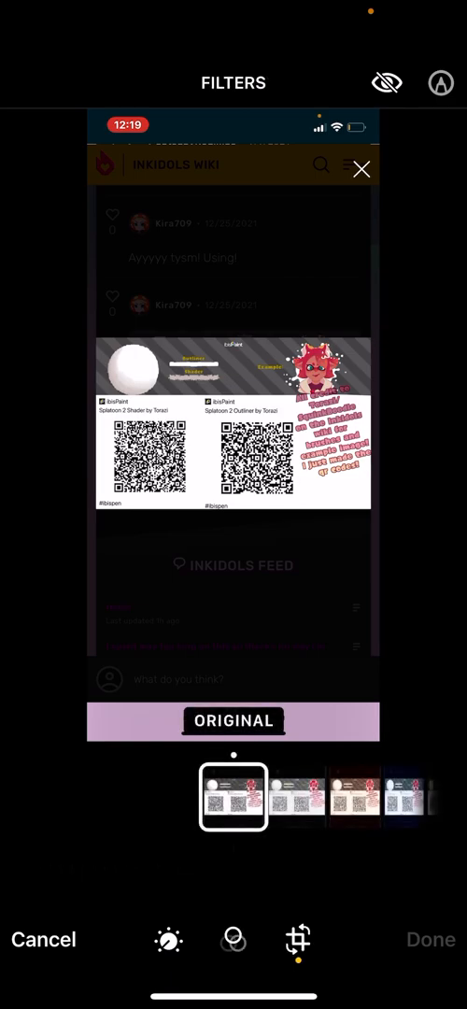
click(295, 940)
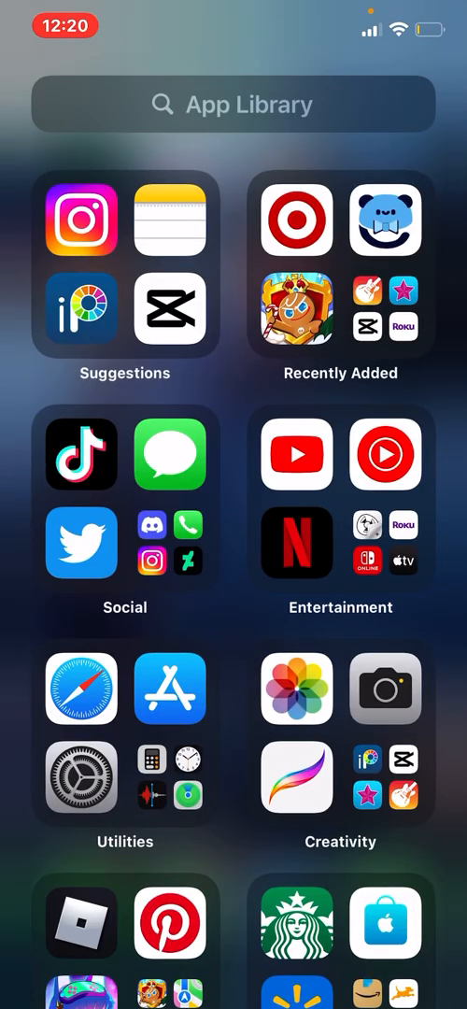
Open an artwork in ibisPaint and browse the Basic, Custom and Online brush lists
click(82, 308)
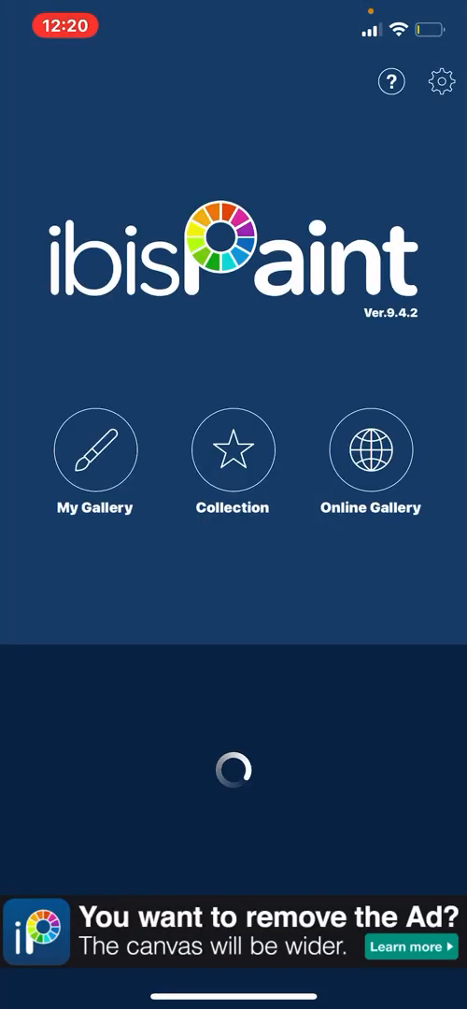
click(94, 452)
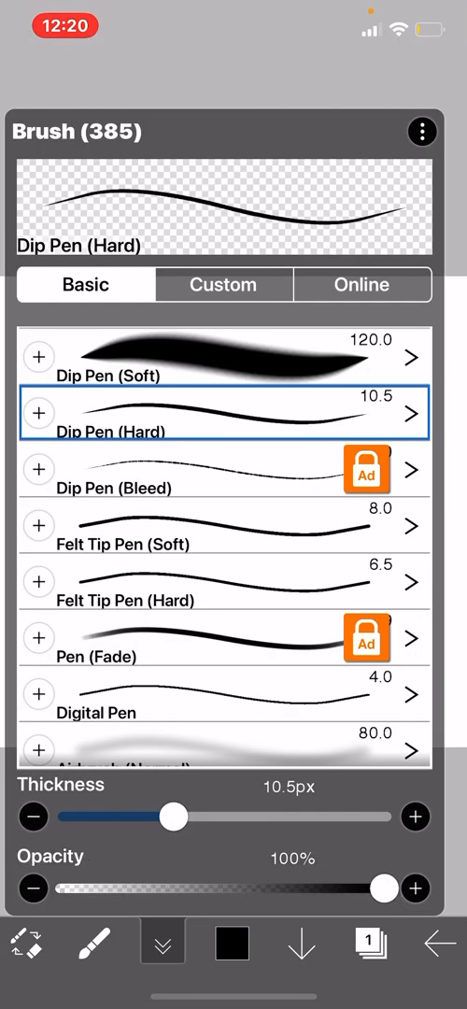
click(367, 471)
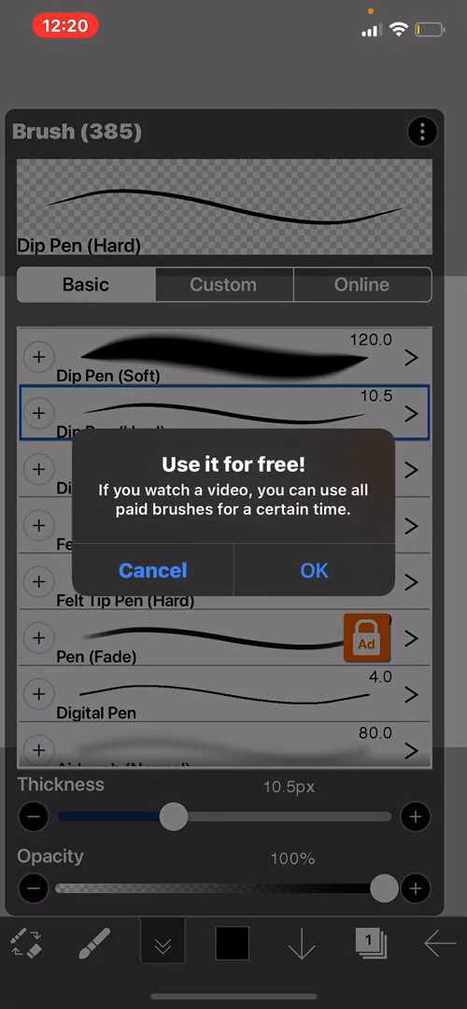
click(153, 570)
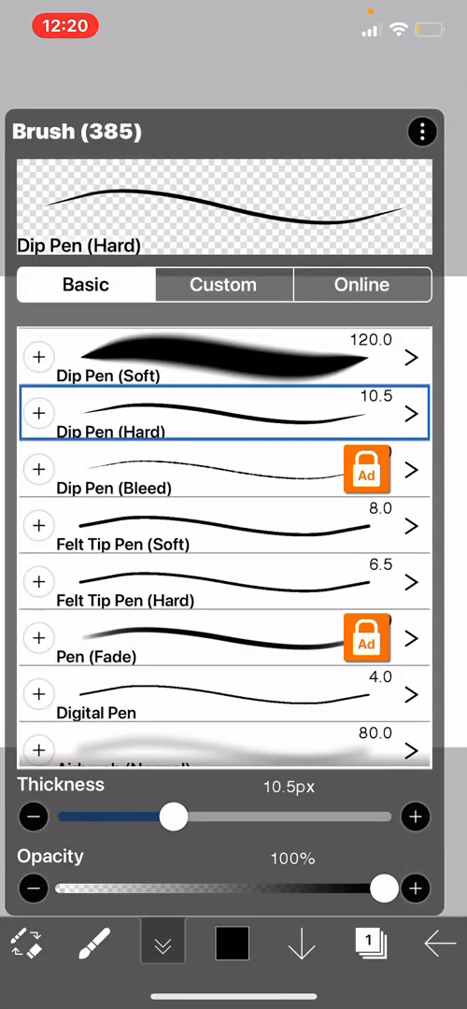
click(224, 284)
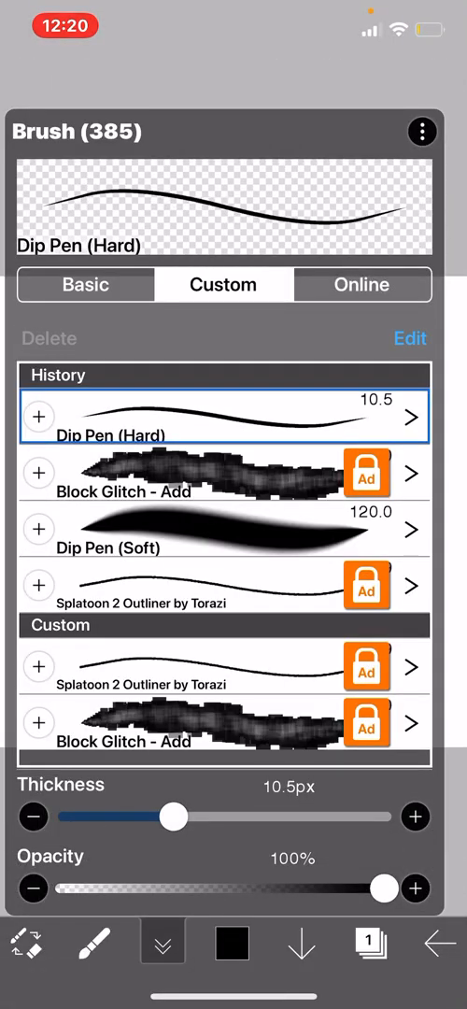
click(86, 284)
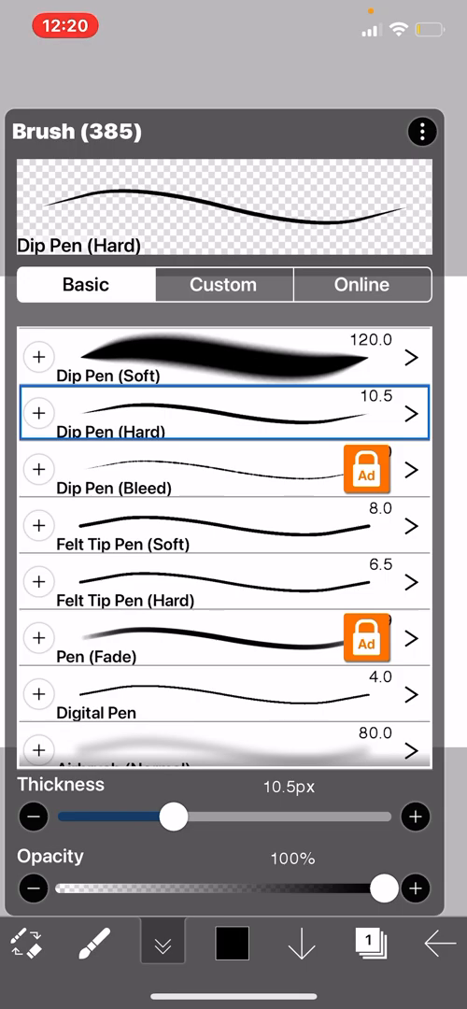
click(362, 285)
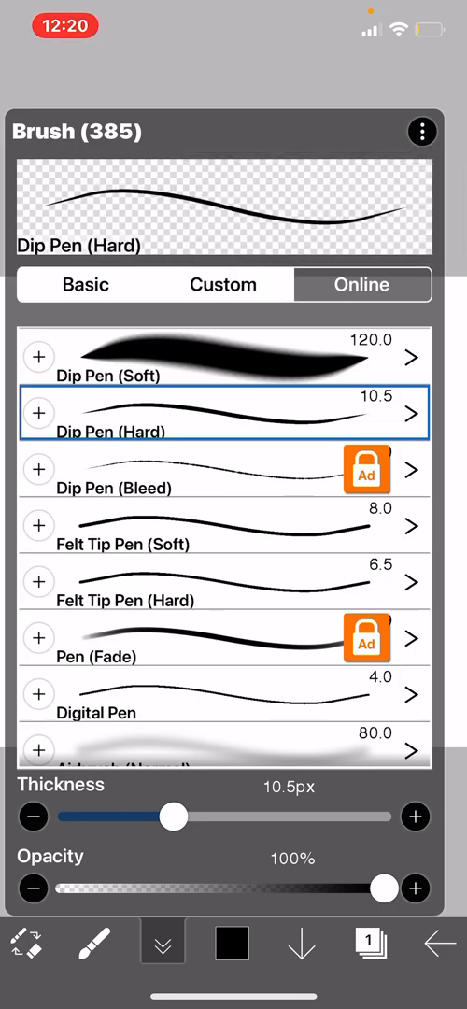
click(222, 284)
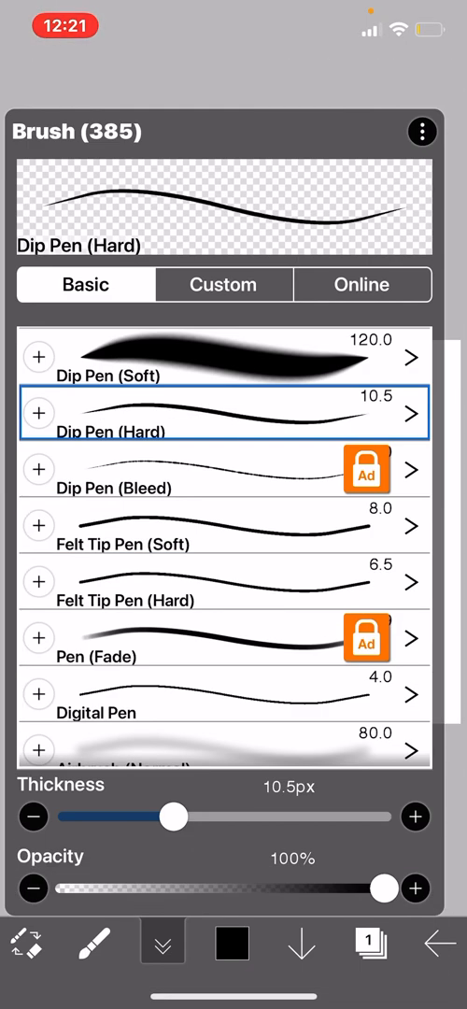
Import the Splatoon 2 Shader by Torazi brush from the QR code image
click(423, 131)
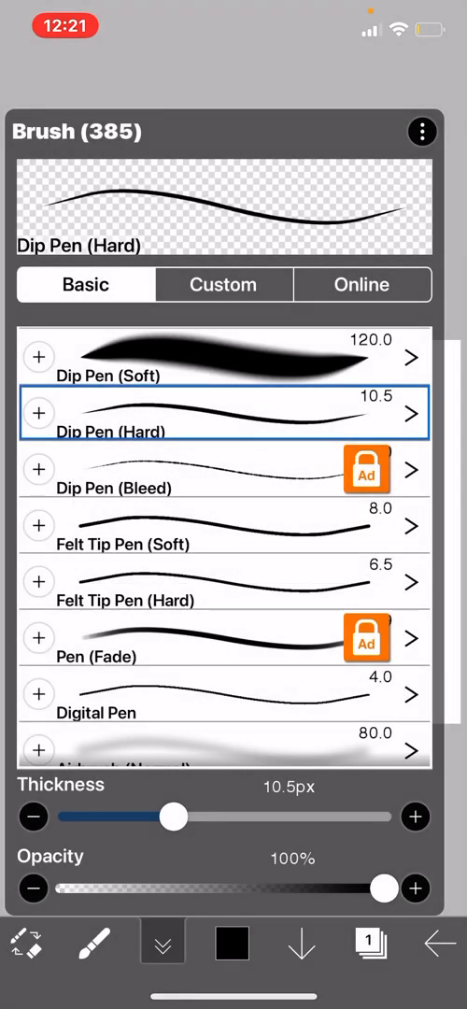
click(423, 131)
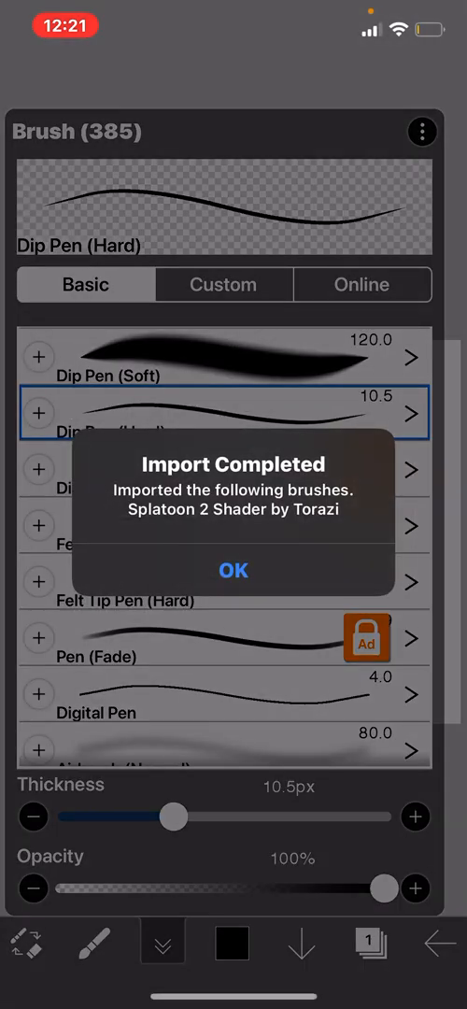
click(232, 570)
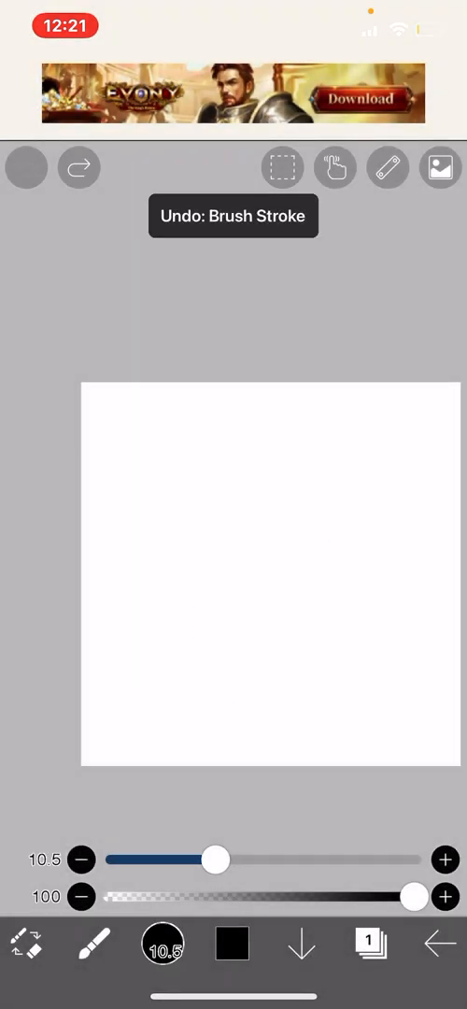
click(163, 942)
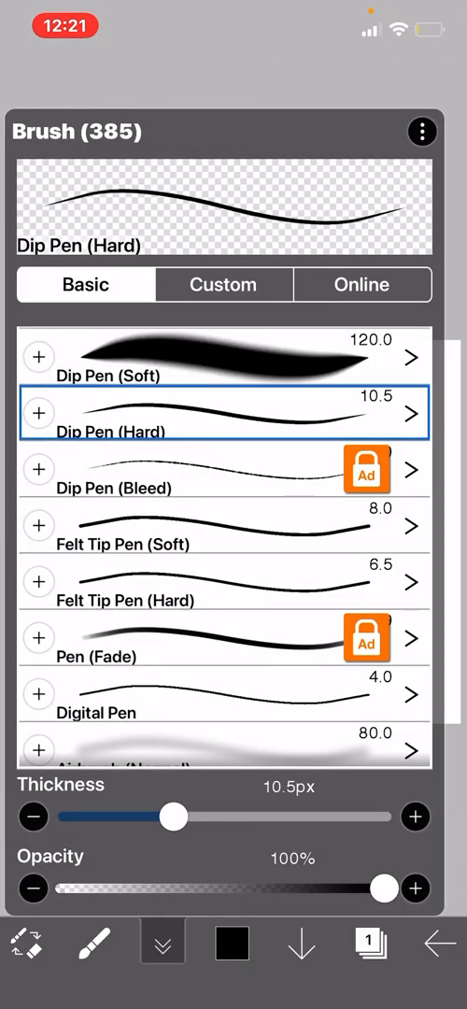
click(370, 942)
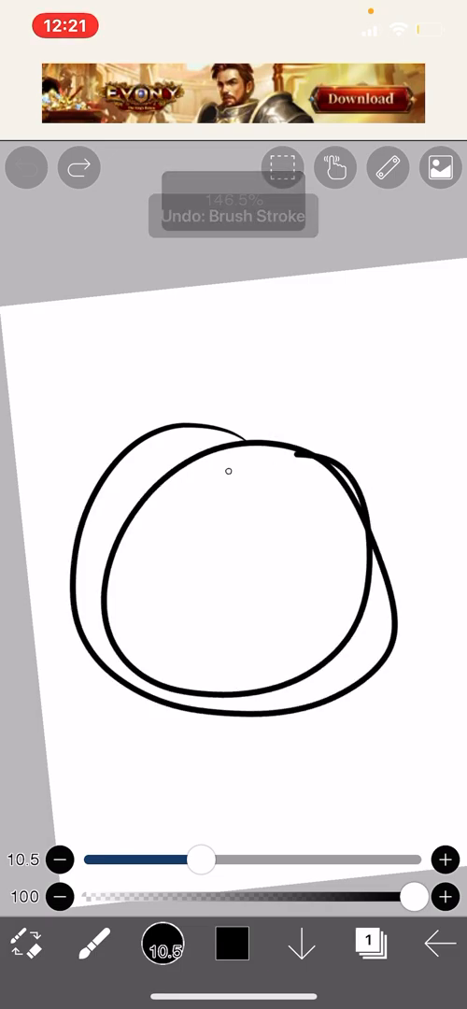
click(26, 168)
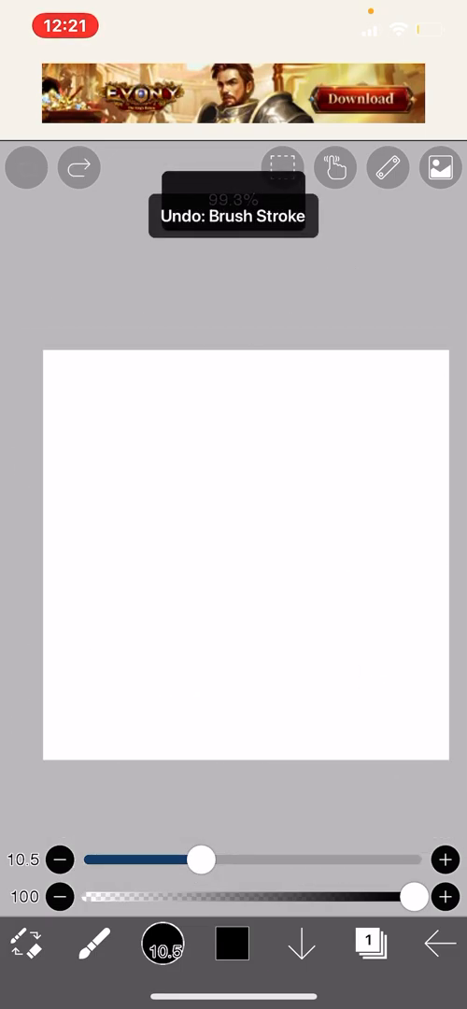
click(78, 168)
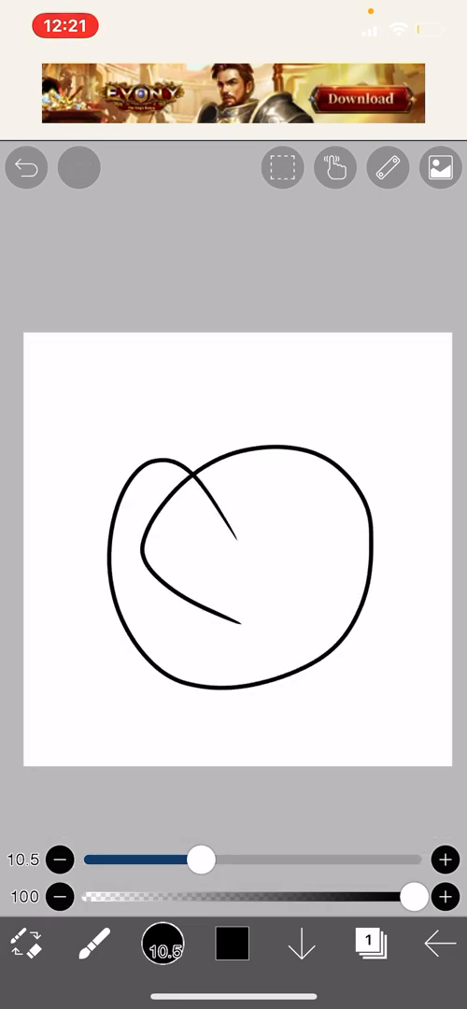
click(26, 168)
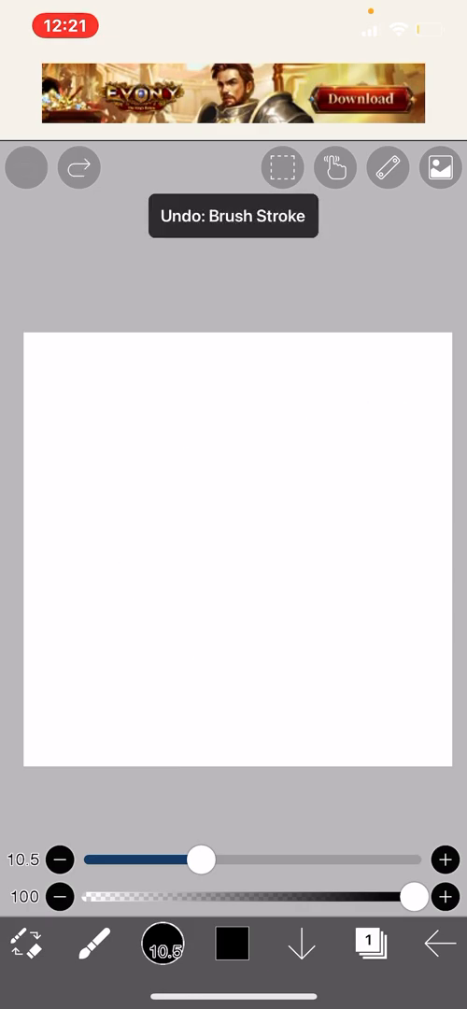